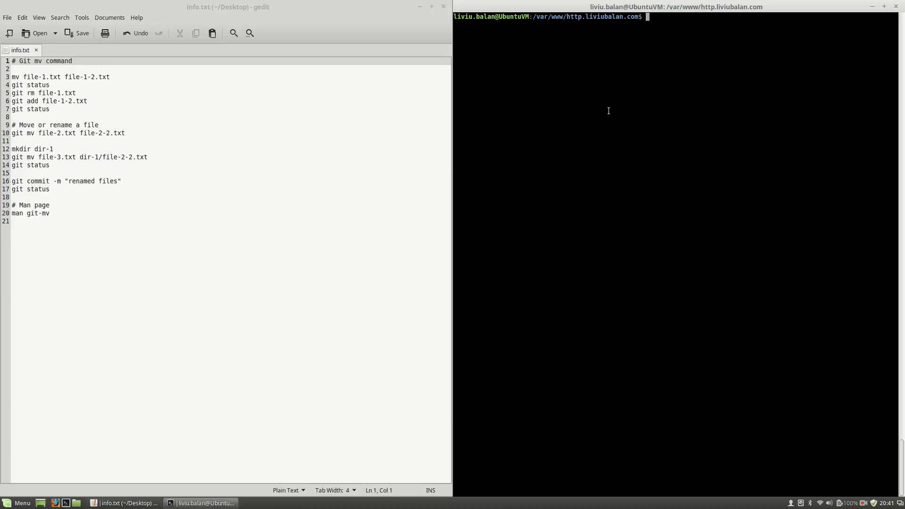
mouse_move(614, 106)
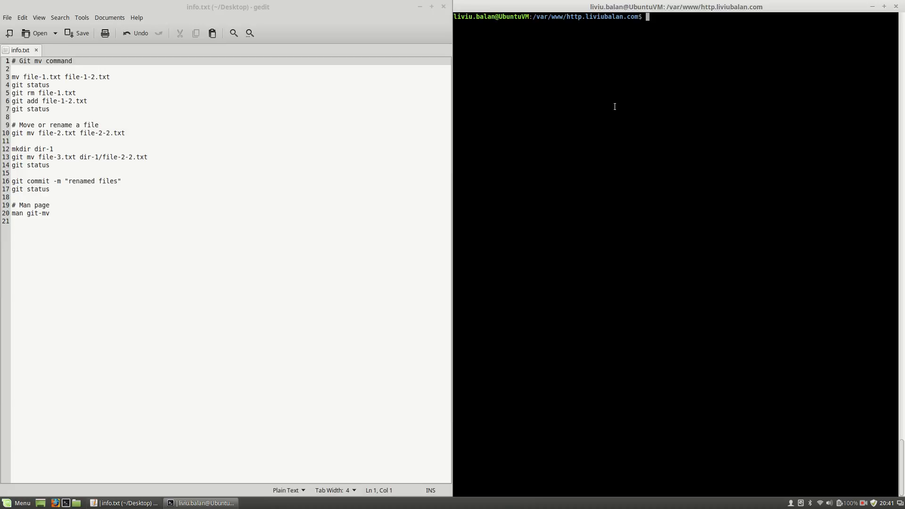
List file-1.txt to file-3.txt with ls and confirm git status shows a clean master
type("ls")
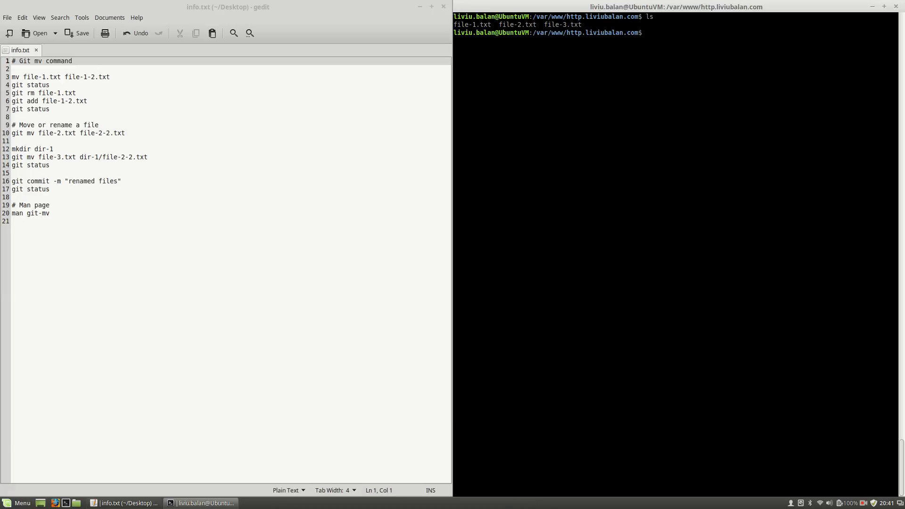
type("git status")
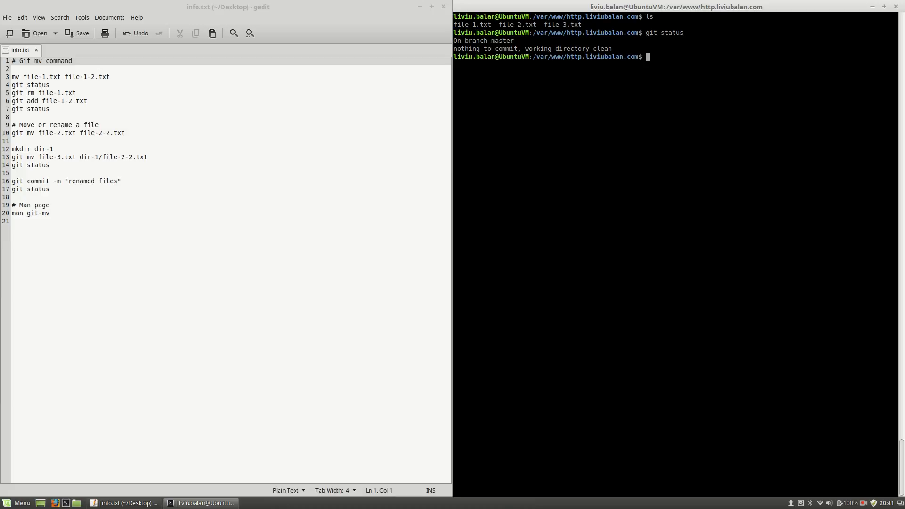
mouse_move(288, 63)
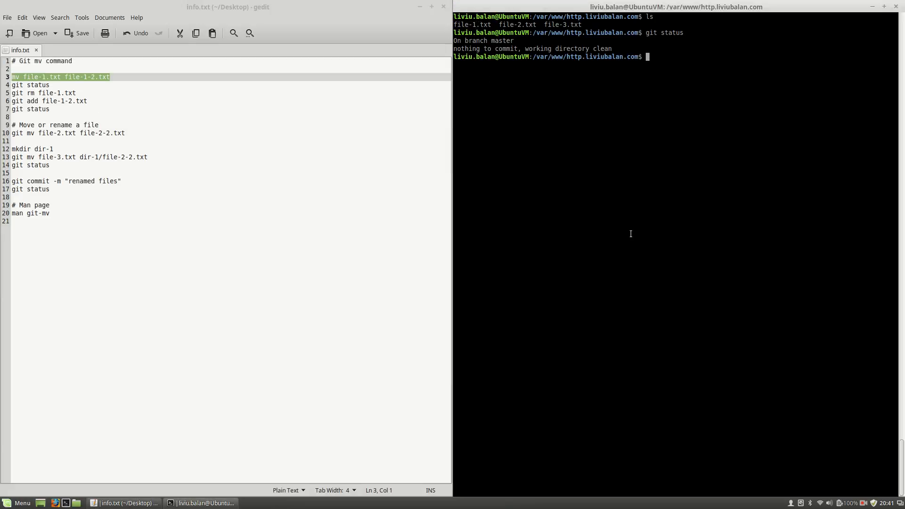
Rename file-1.txt to file-1-2.txt with mv, check status, and type git rm file-1.txt
type("mv file-1.txt file-1-2.txt")
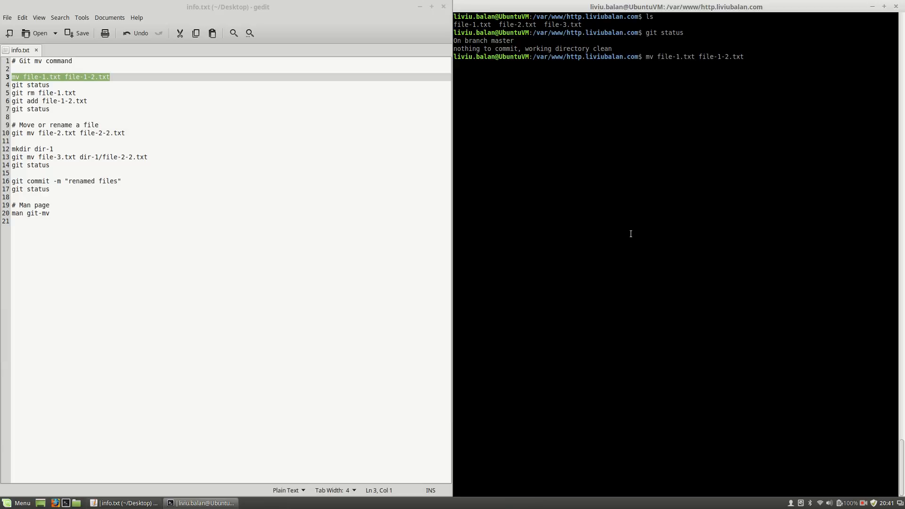
mouse_move(676, 60)
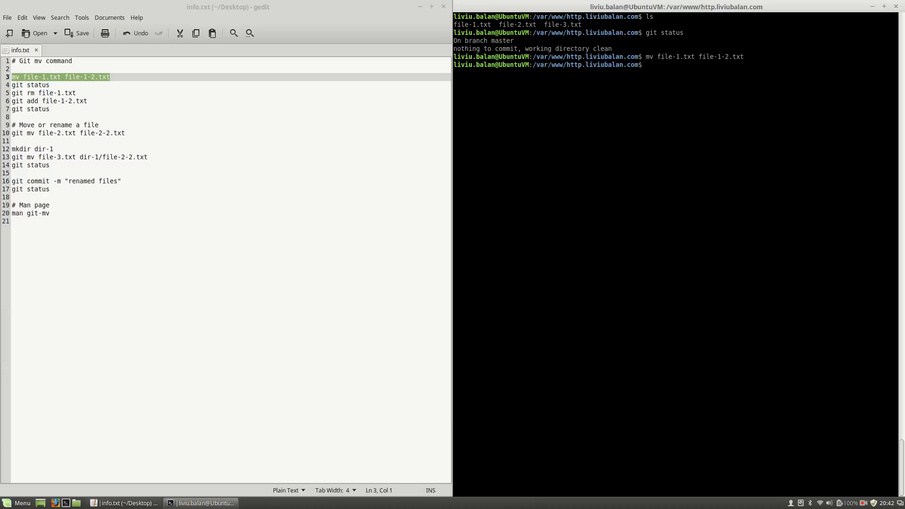
type("git")
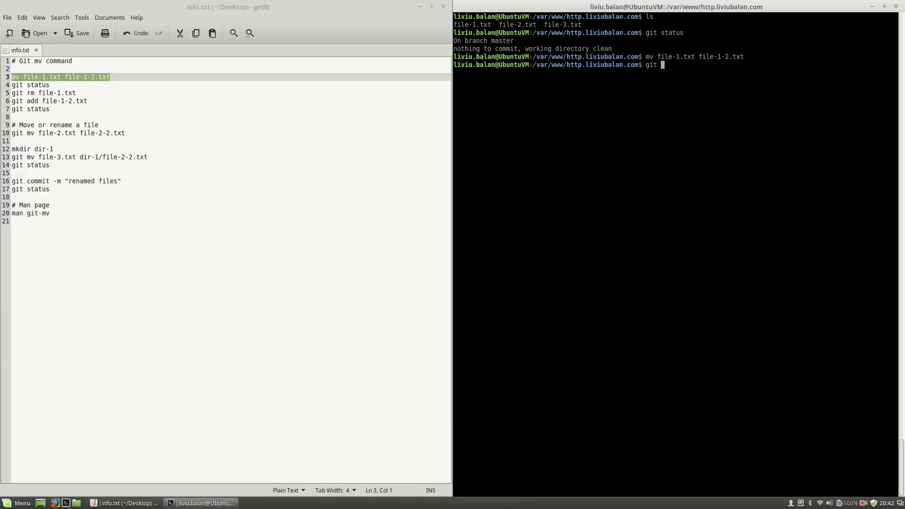
key("Return")
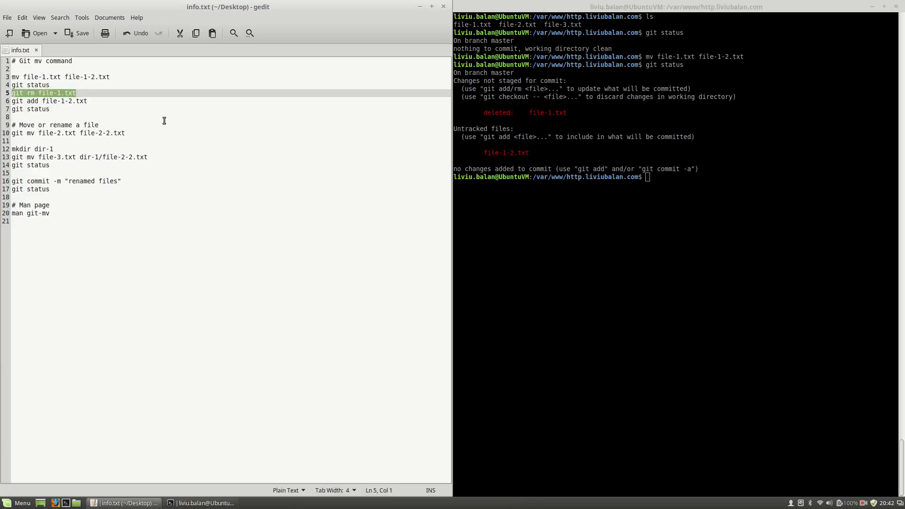
type("git rm file-1.txt")
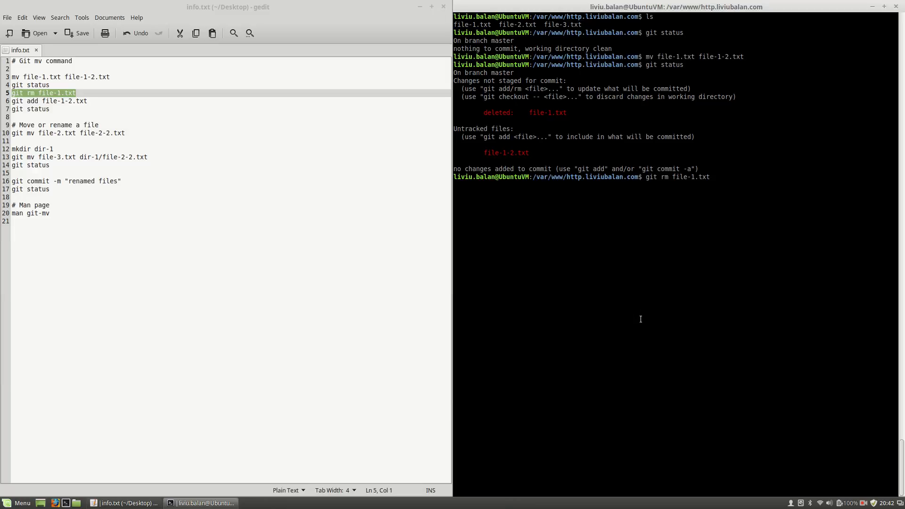
Remove file-1.txt, add file-1-2.txt, and check that status shows the staged rename
double_click(548, 112)
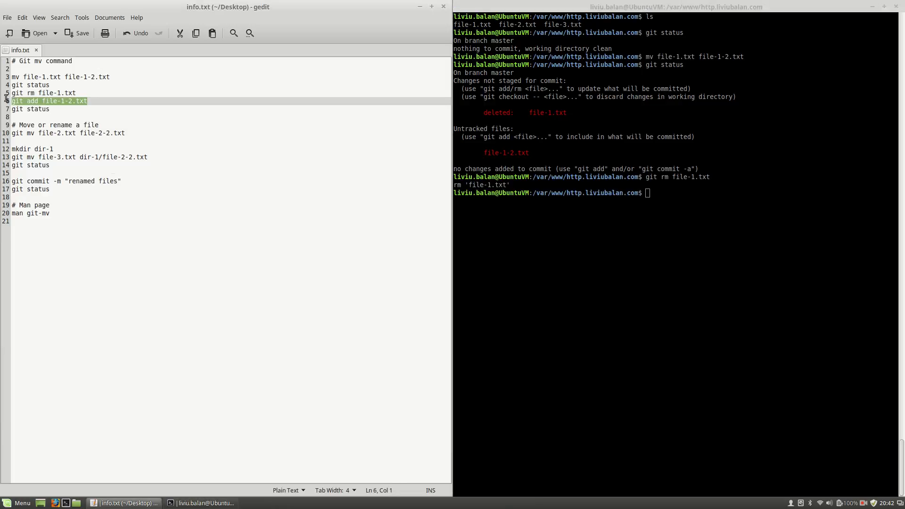
type("git add file-1-2.txt")
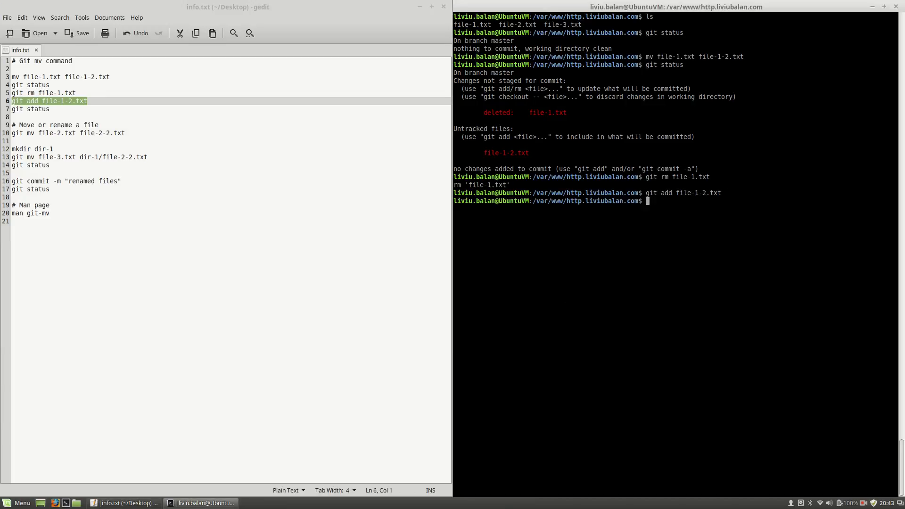
type("git status")
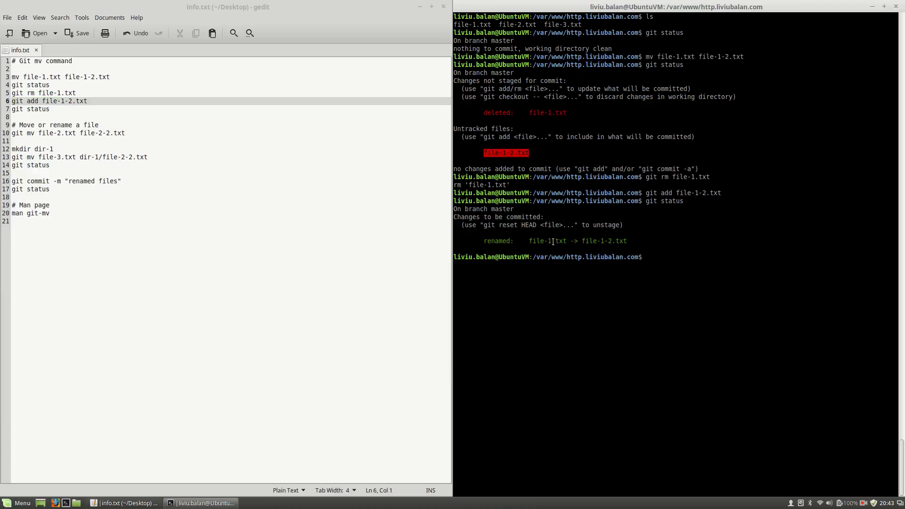
double_click(540, 241)
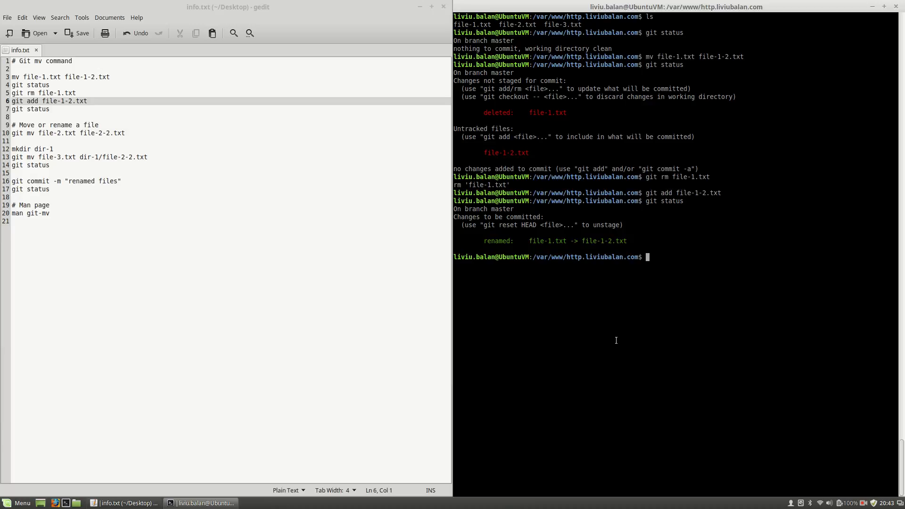
mouse_move(624, 319)
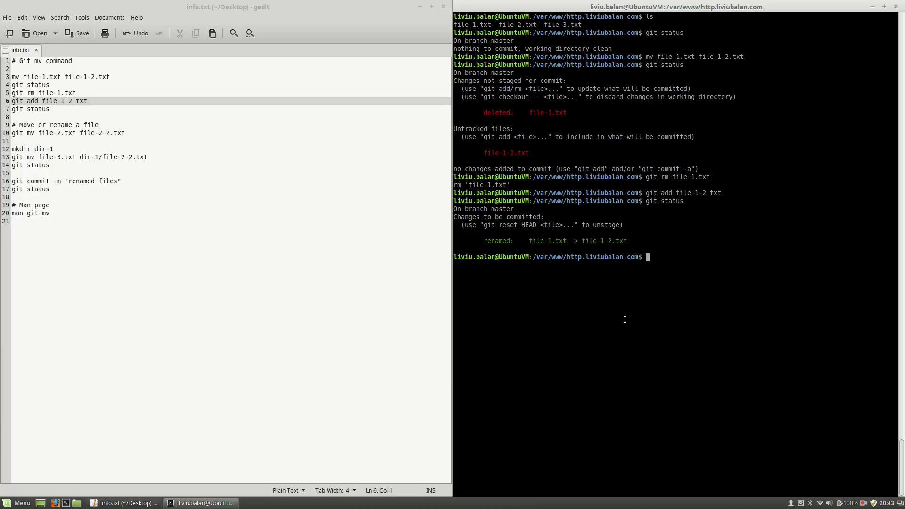
mouse_move(663, 297)
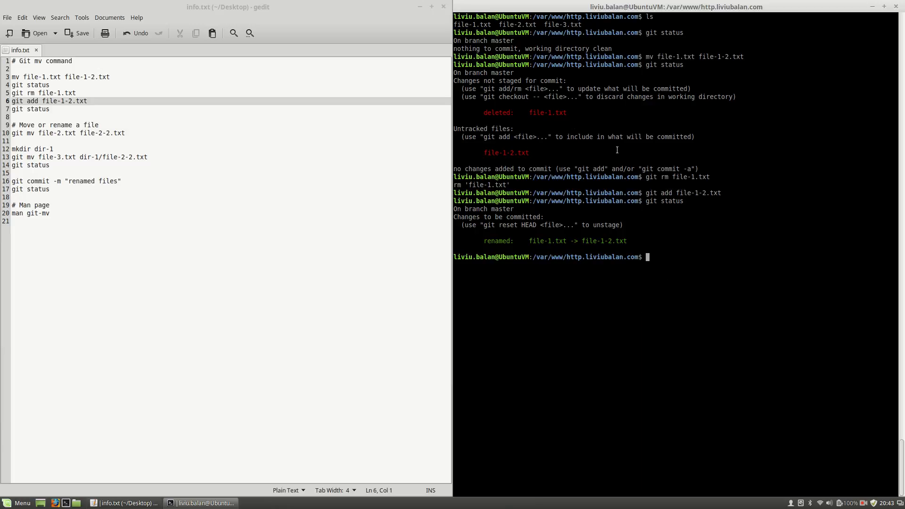
mouse_move(665, 190)
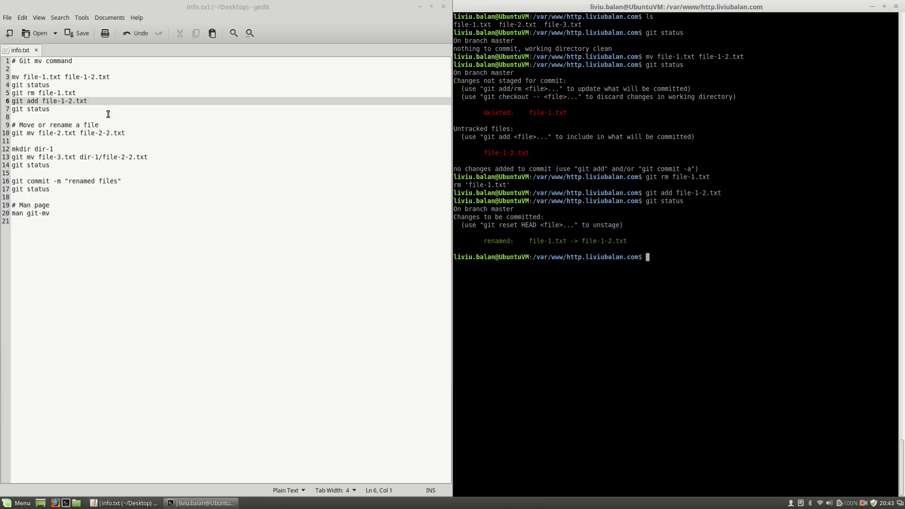
Rename file-2.txt to file-2-2.txt using git mv, then check git status
triple_click(67, 133)
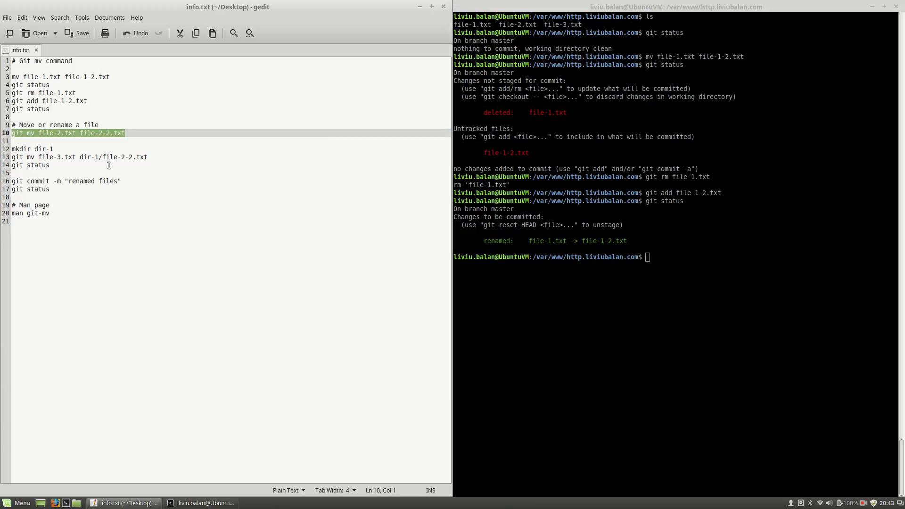
type("git mv file-2.txt file-2-2.txt")
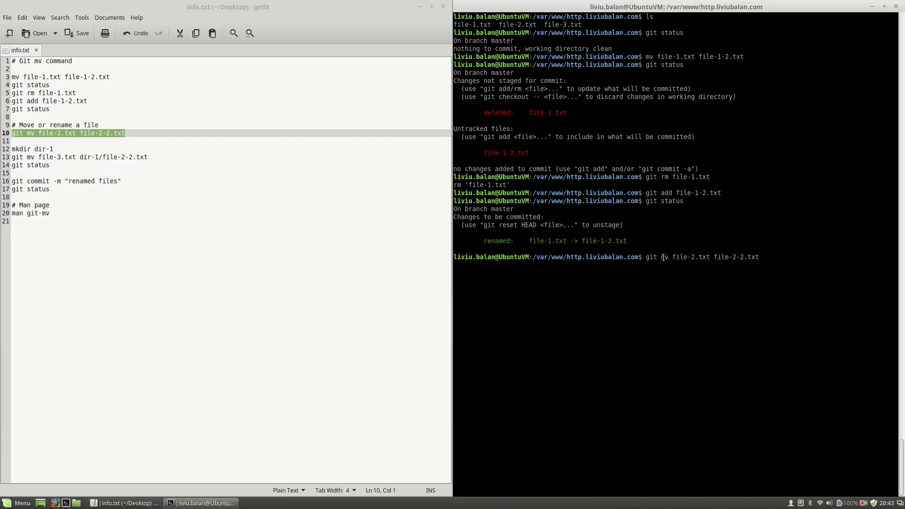
double_click(691, 257)
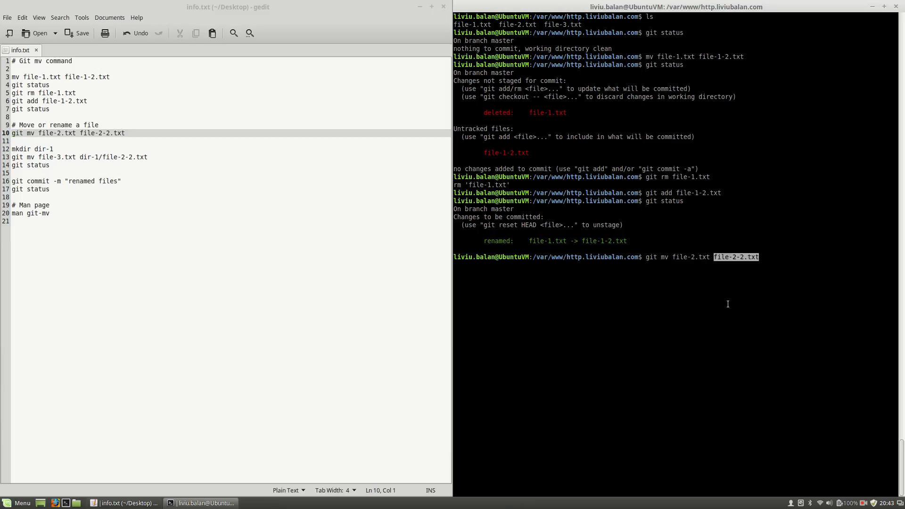
mouse_move(692, 273)
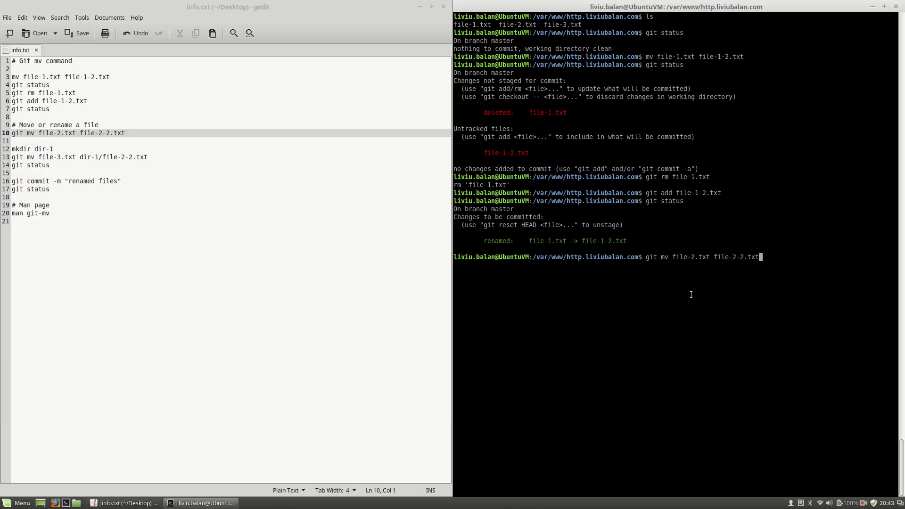
double_click(691, 257)
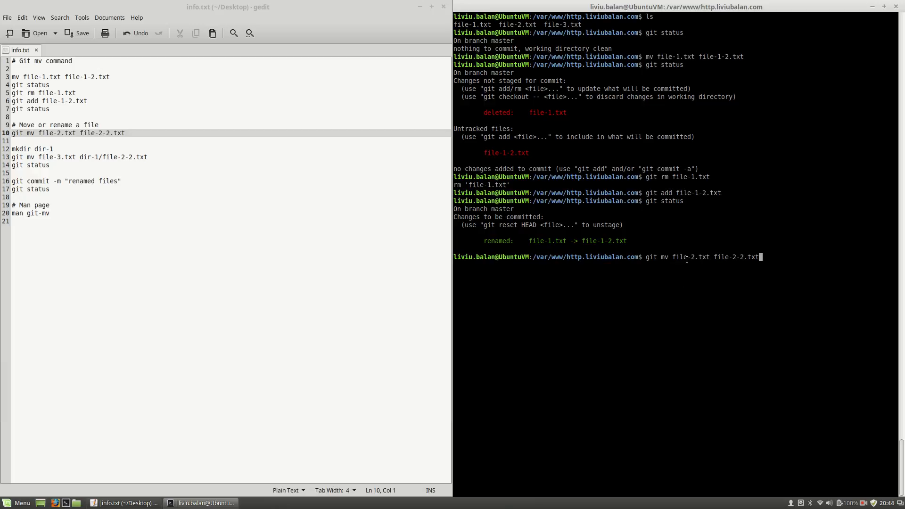
double_click(691, 257)
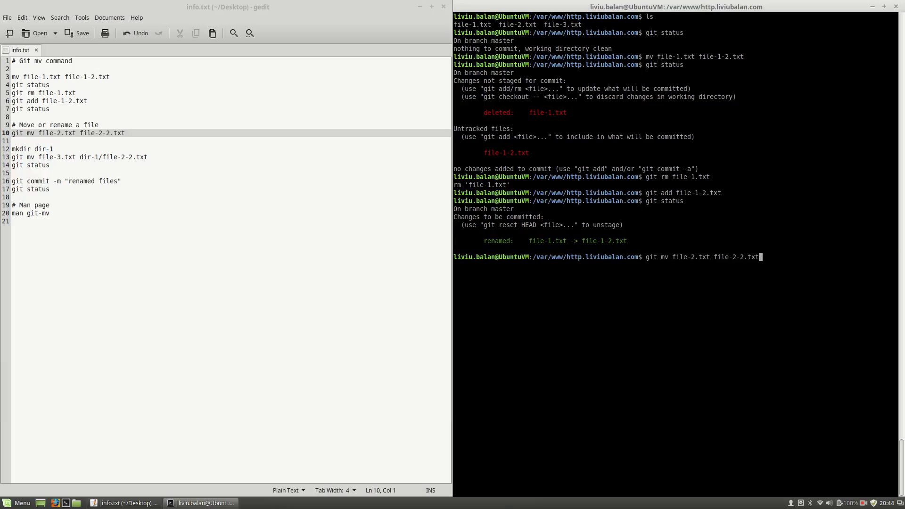
key("Return")
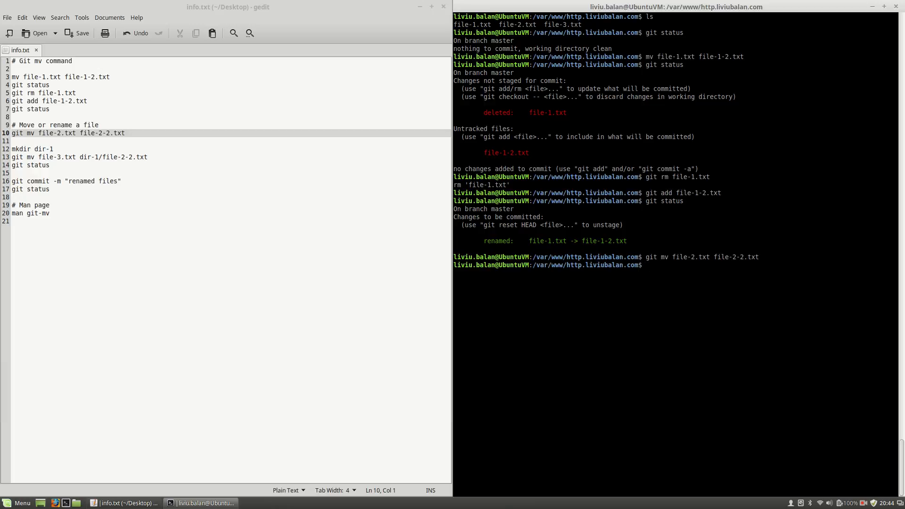
type("git status")
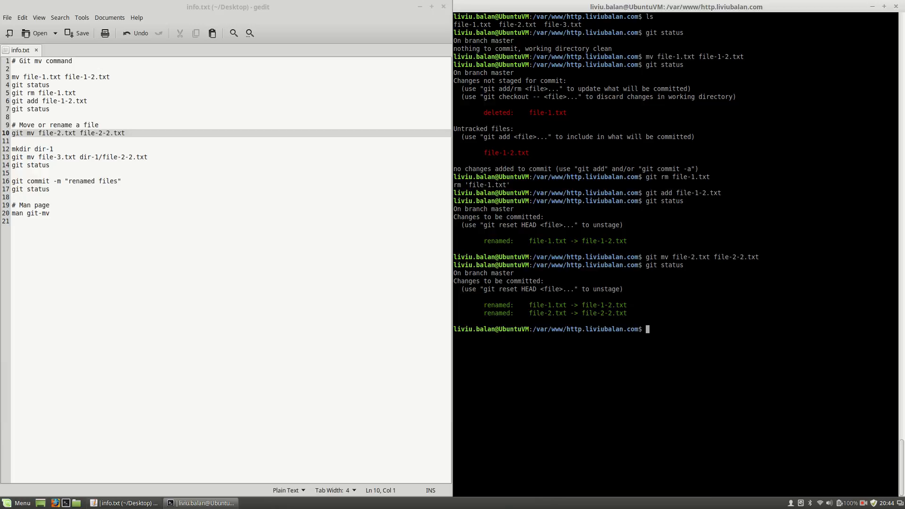
mouse_move(558, 357)
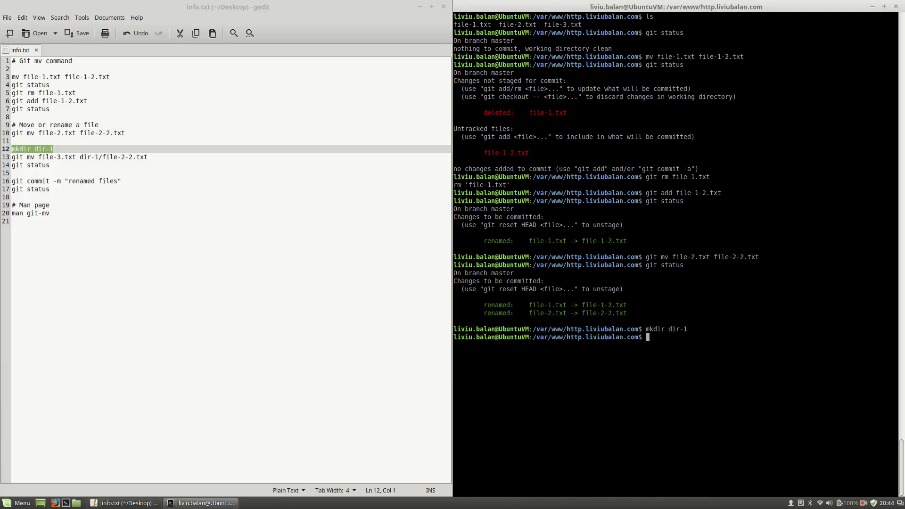
mouse_move(191, 180)
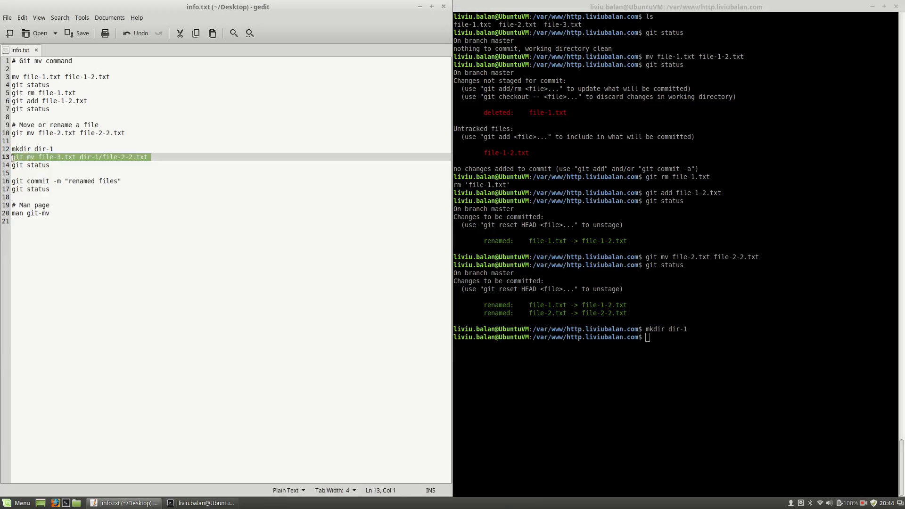
Move file-3.txt to dir-1/file-2-2.txt with git mv and check status
type("git mv file-3.txt dir-1/file-2-2.txt")
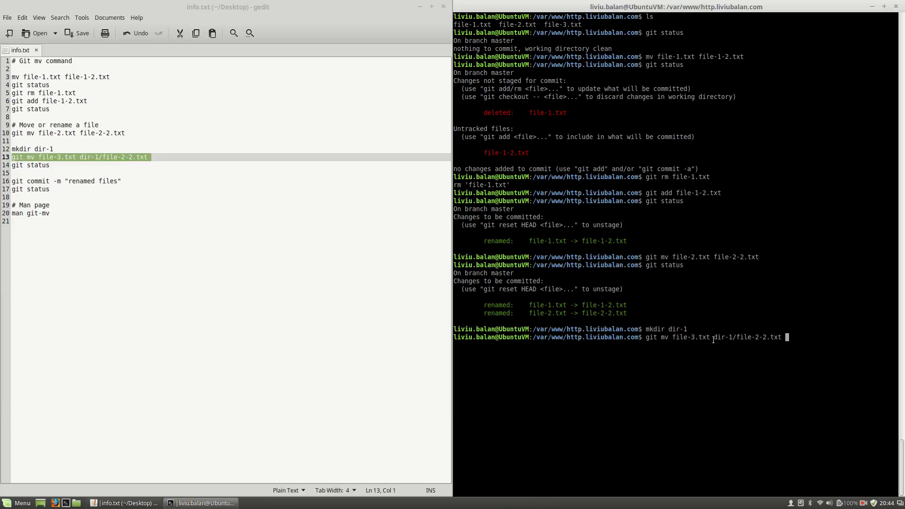
mouse_move(747, 360)
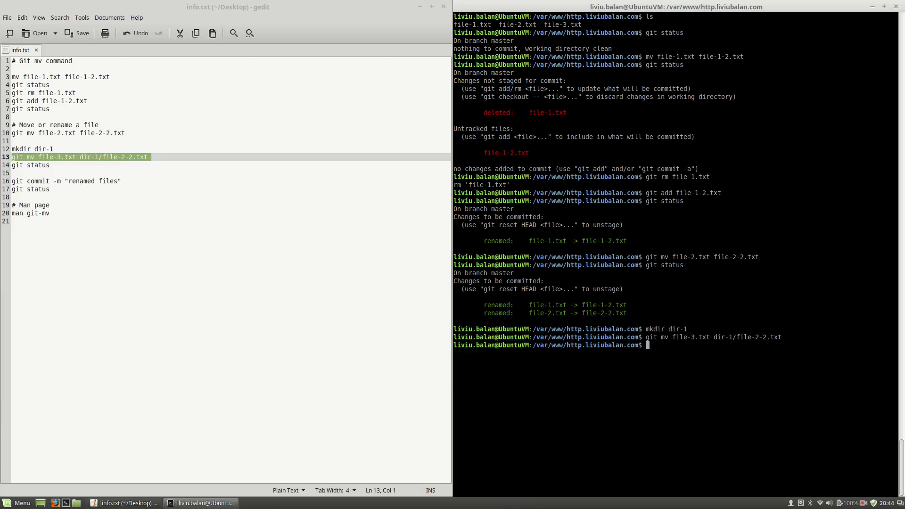
type("git status")
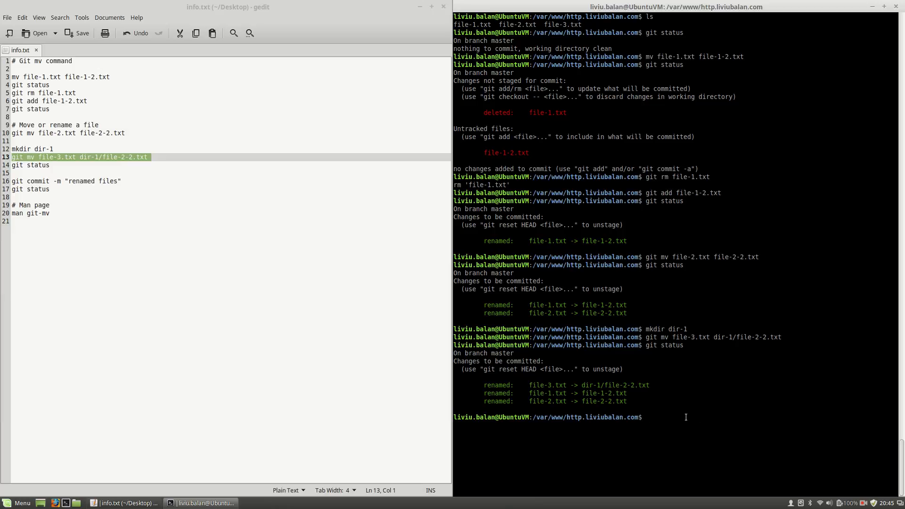
mouse_move(175, 210)
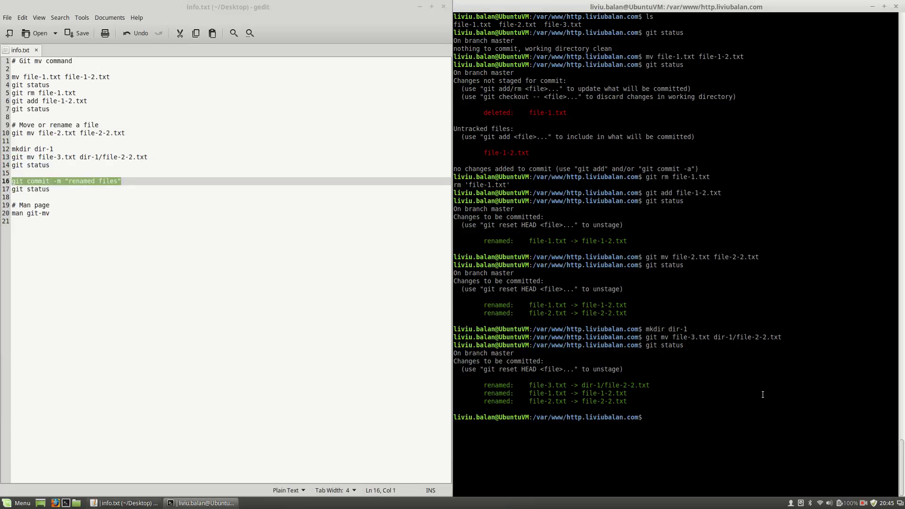
Commit with message 'renamed files', confirm clean status, and list the folder and dir-1
type("git commit -m \"renamed files\"")
type("git status")
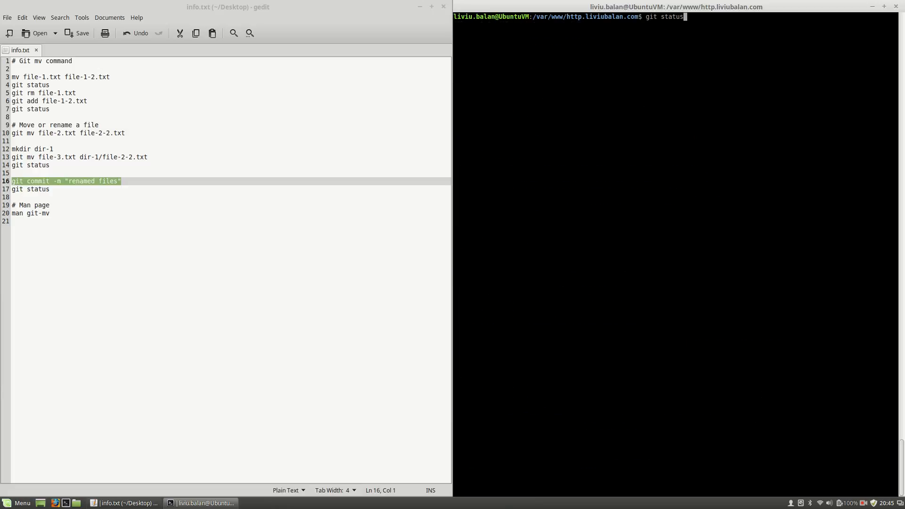
key("Return")
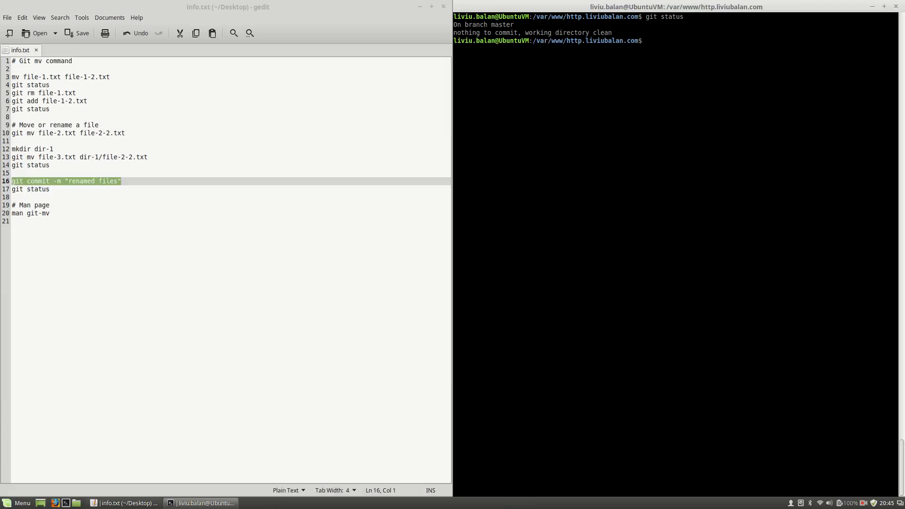
type("ls")
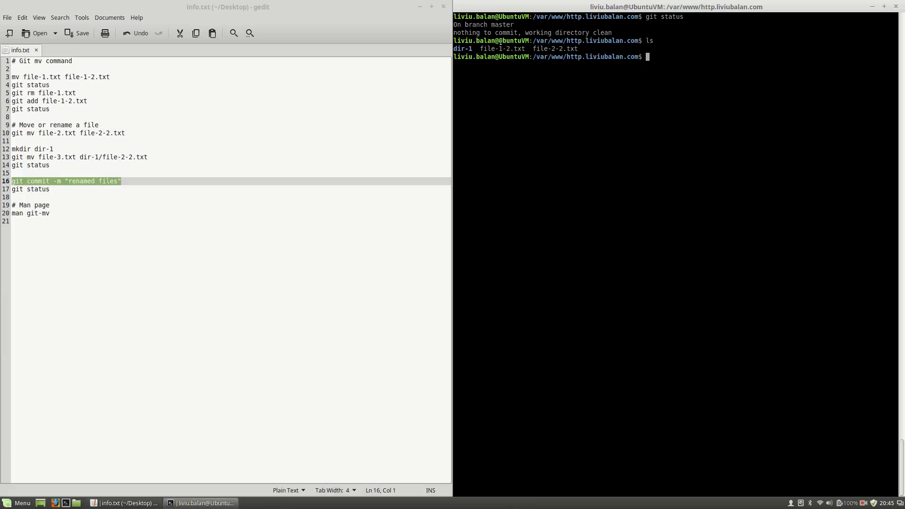
left_click(633, 144)
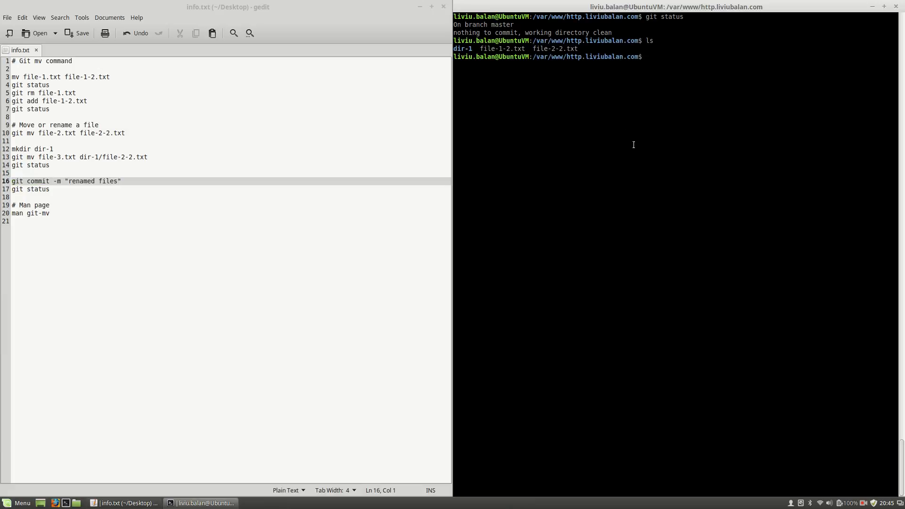
type("ls dir-1/")
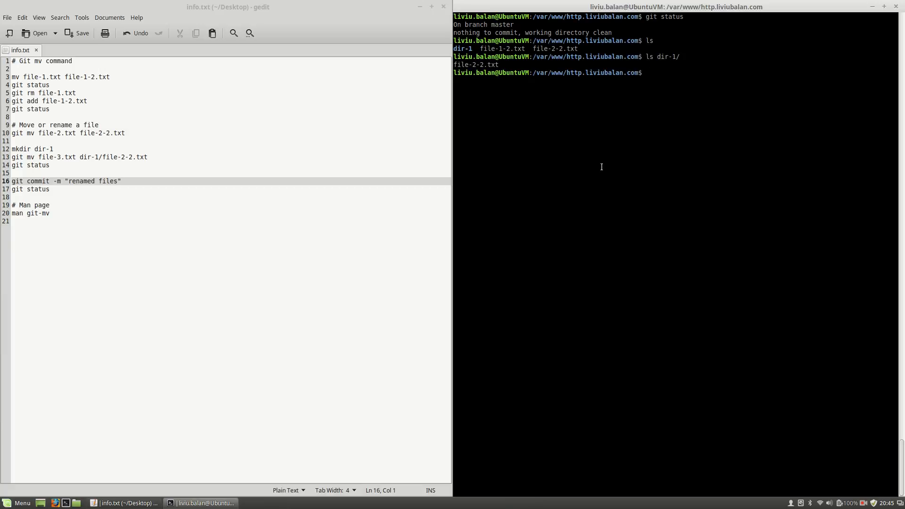
mouse_move(654, 191)
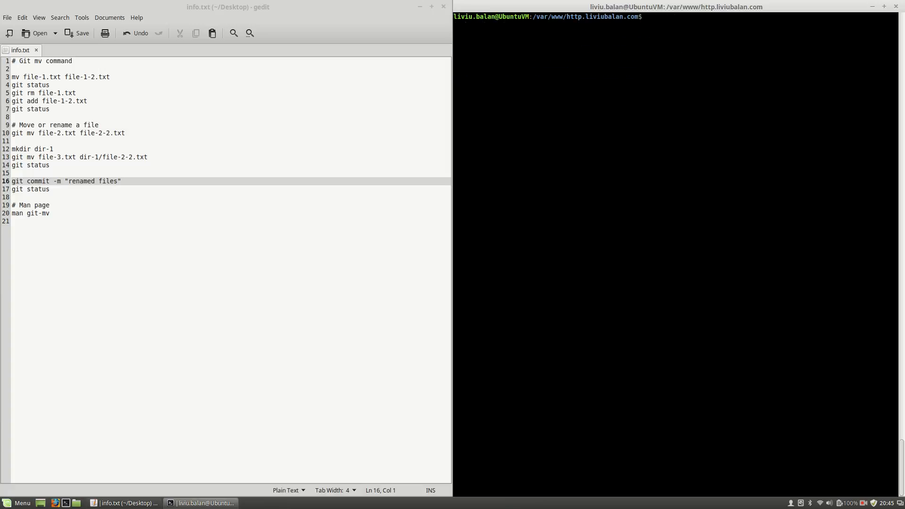
Type man git-mv at the prompt without running it
type("man git-")
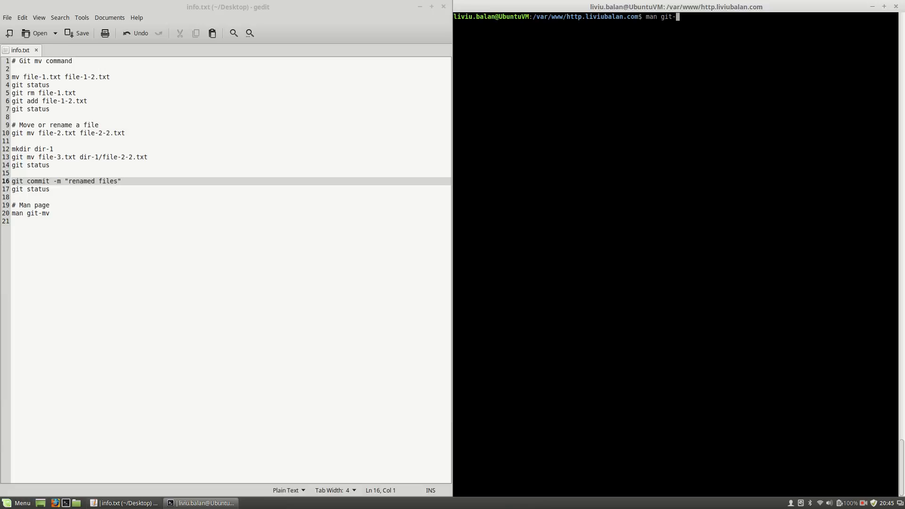
type("mv")
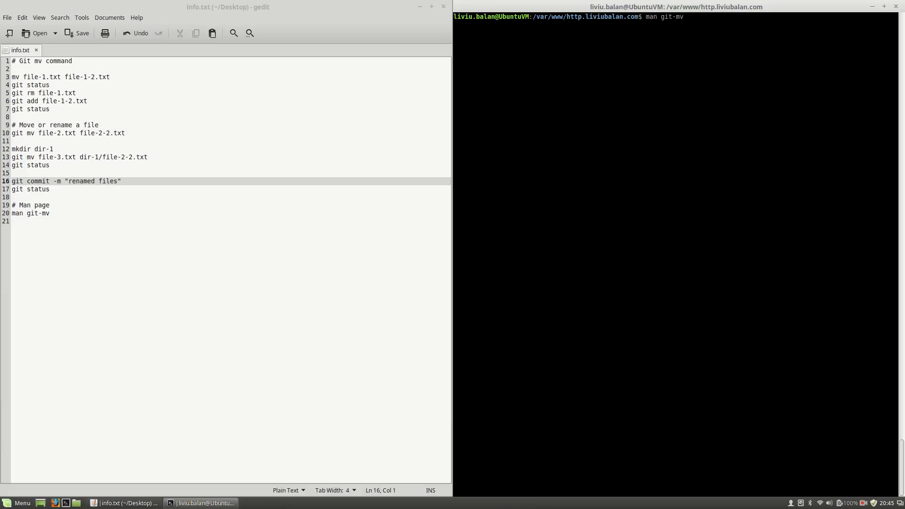